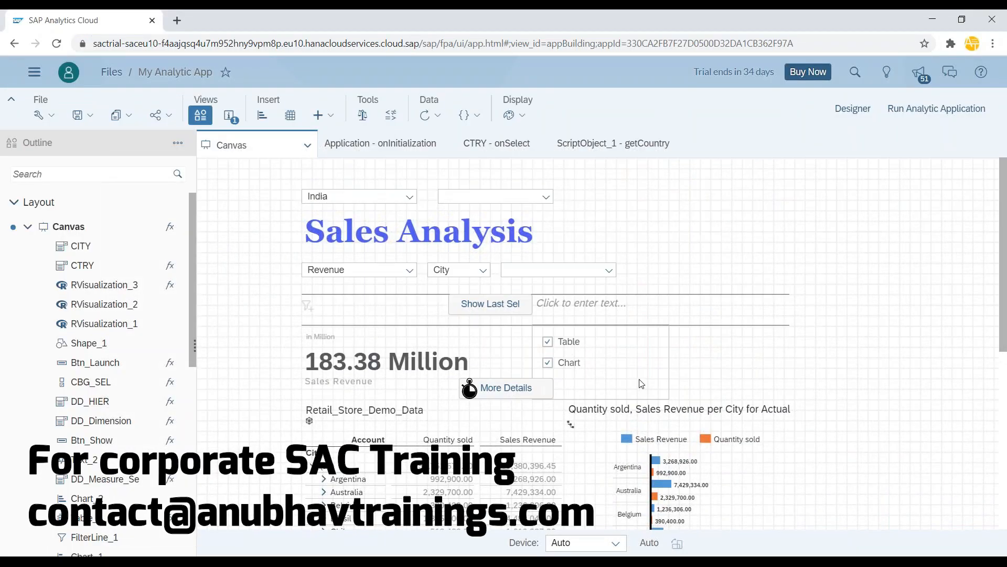
Add a debugger; statement after V_PASTDIM = sel; in DD_Dimension's onSelect script and save
click(458, 270)
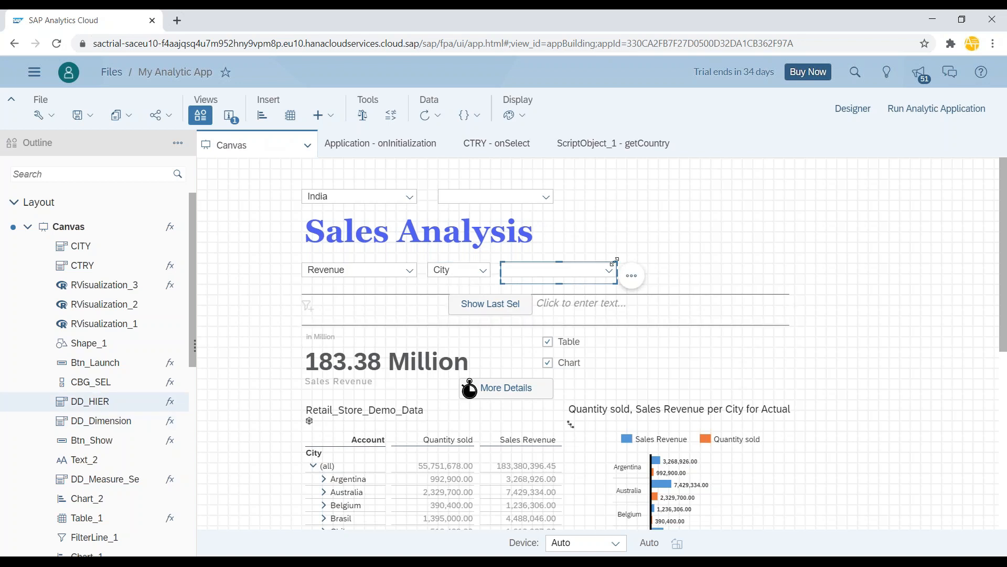
mouse_move(503, 281)
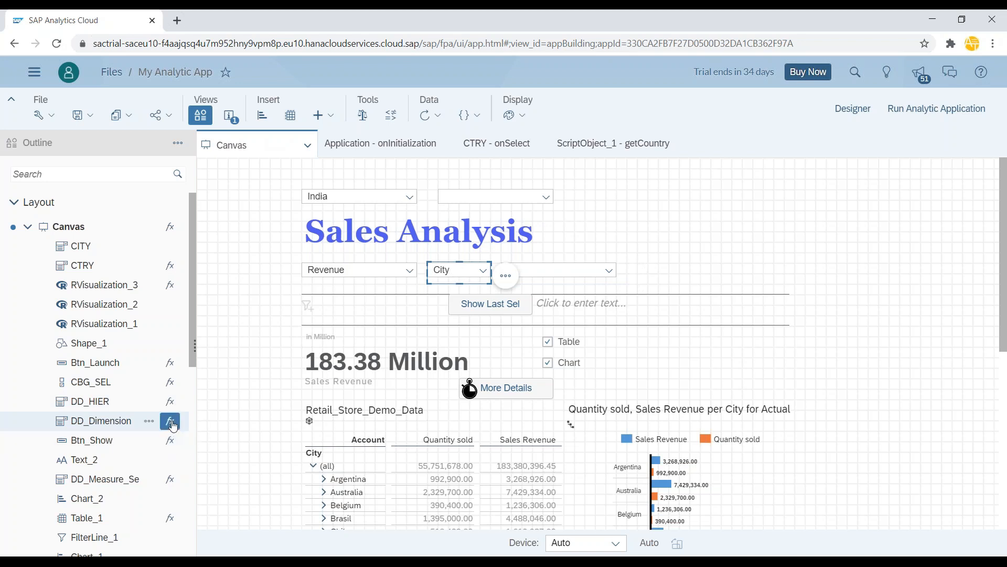
click(170, 421)
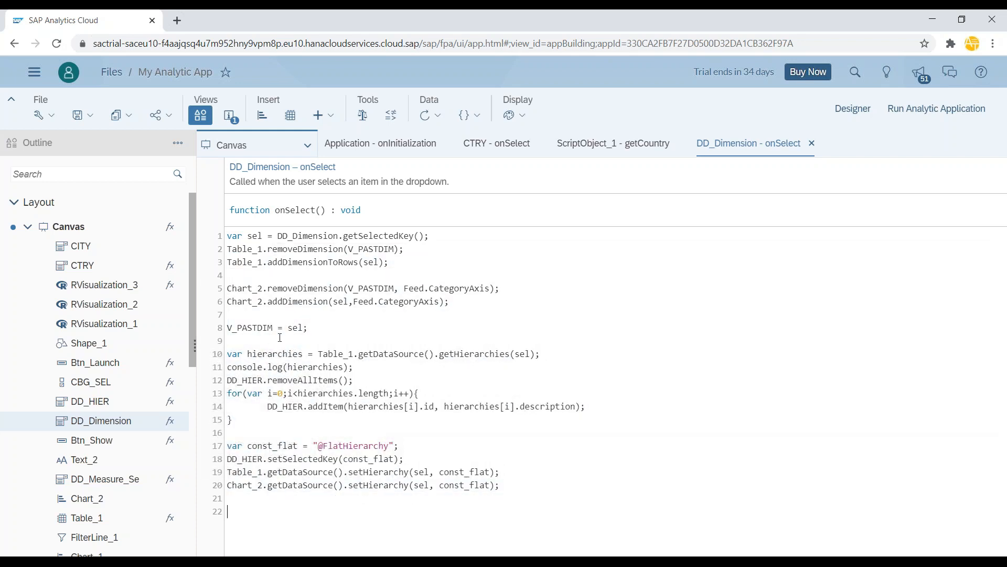
text(debugg)
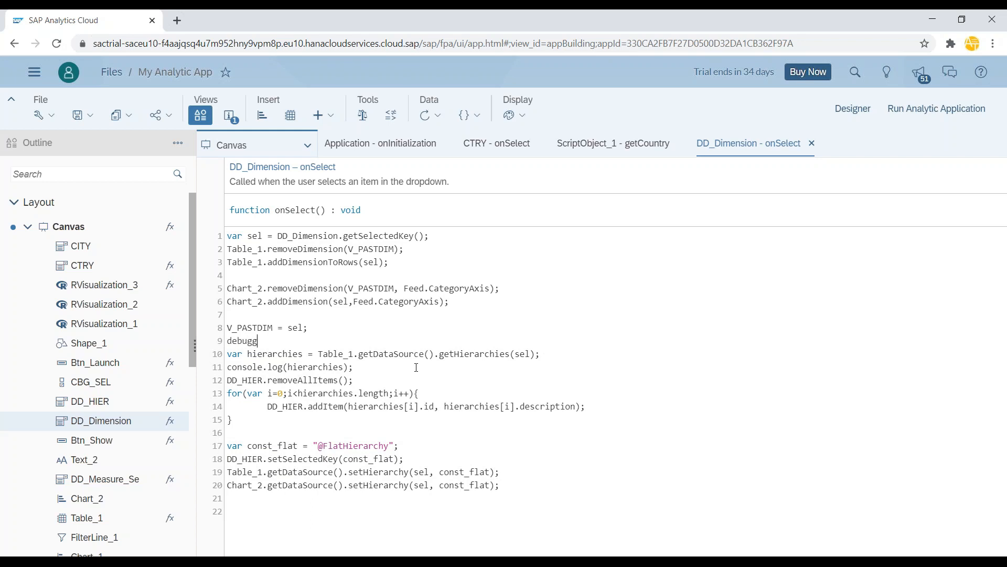
text(er;)
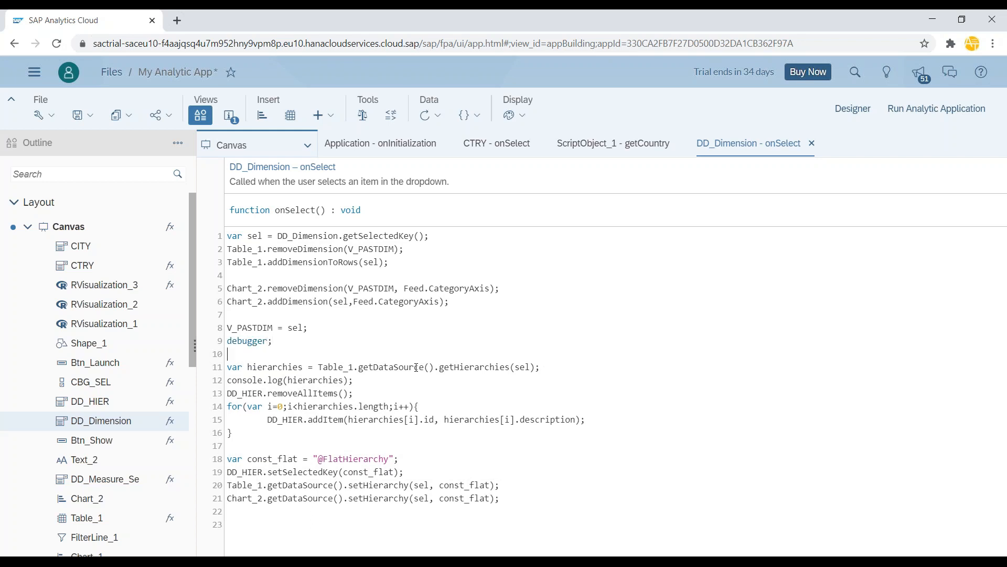
click(76, 114)
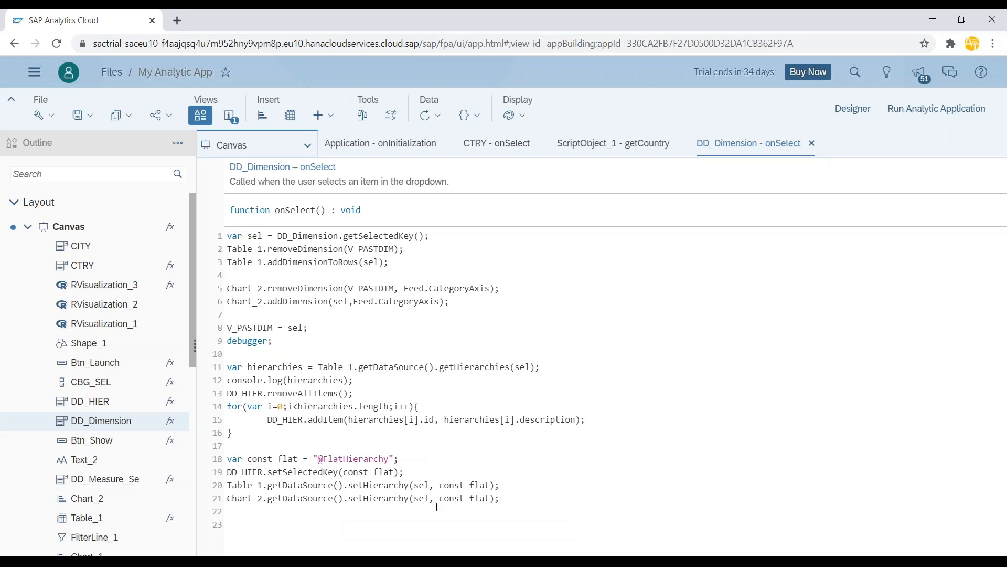
Run the app and switch its dimension to Category so the console logs the hierarchies array
click(936, 108)
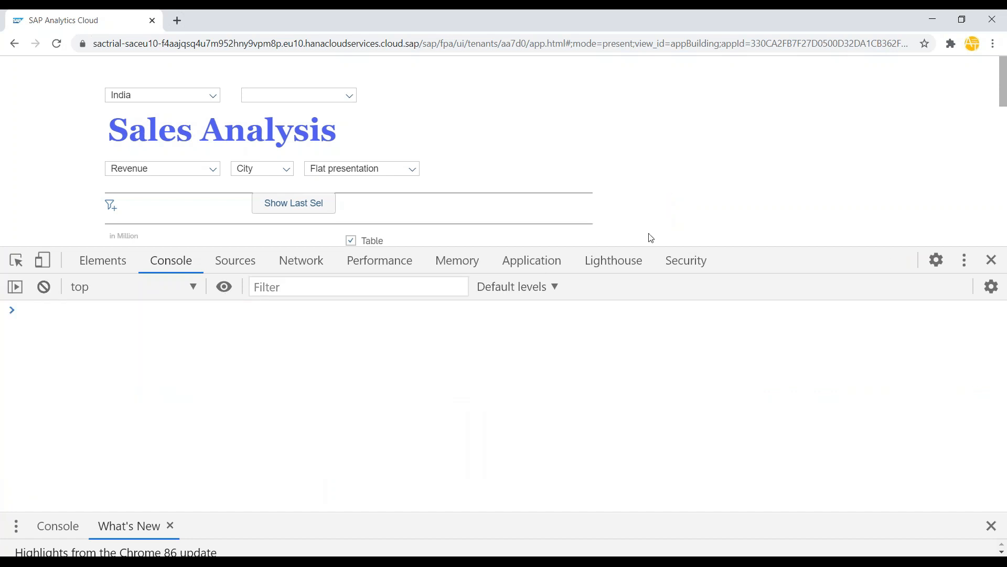
mouse_move(283, 170)
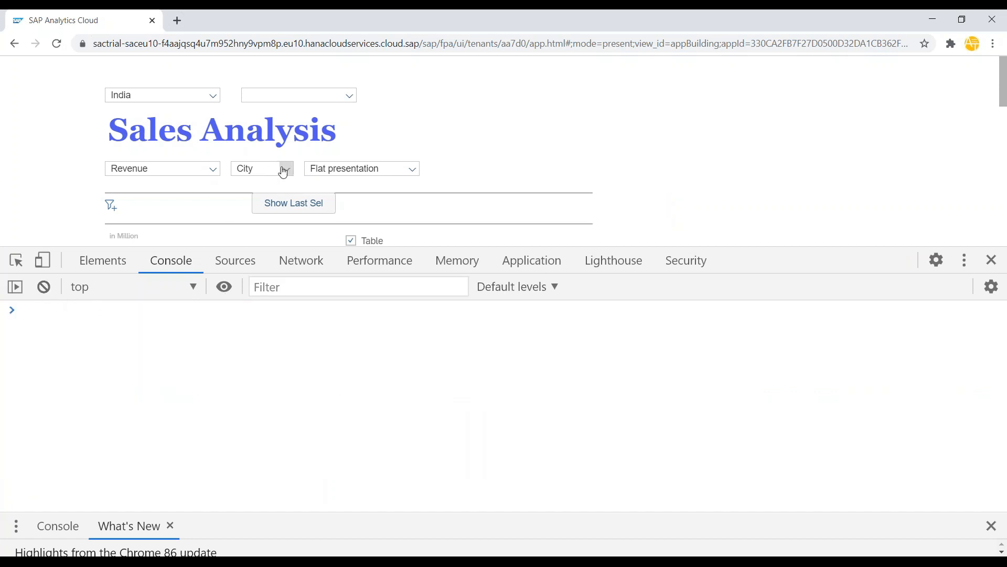
click(286, 168)
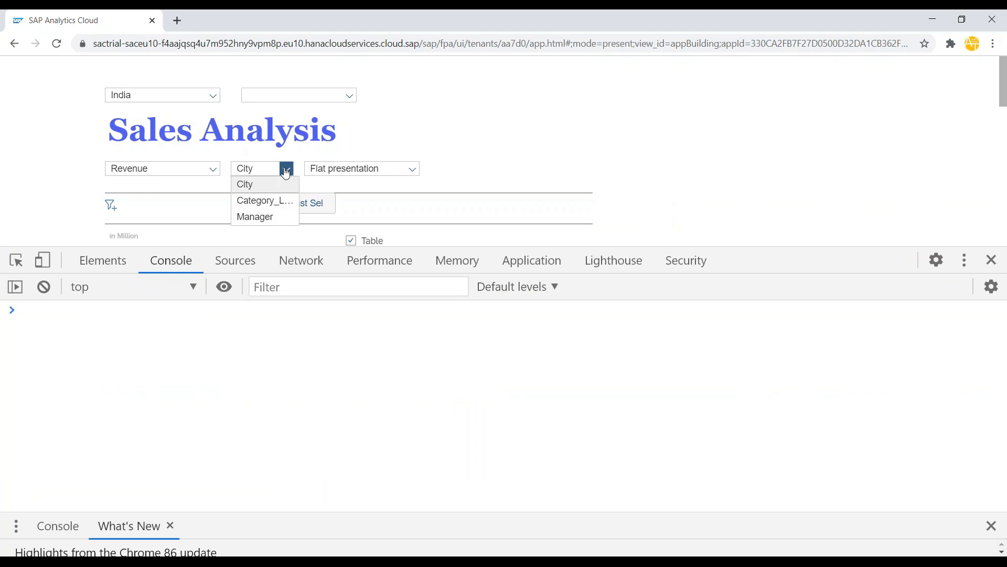
click(264, 200)
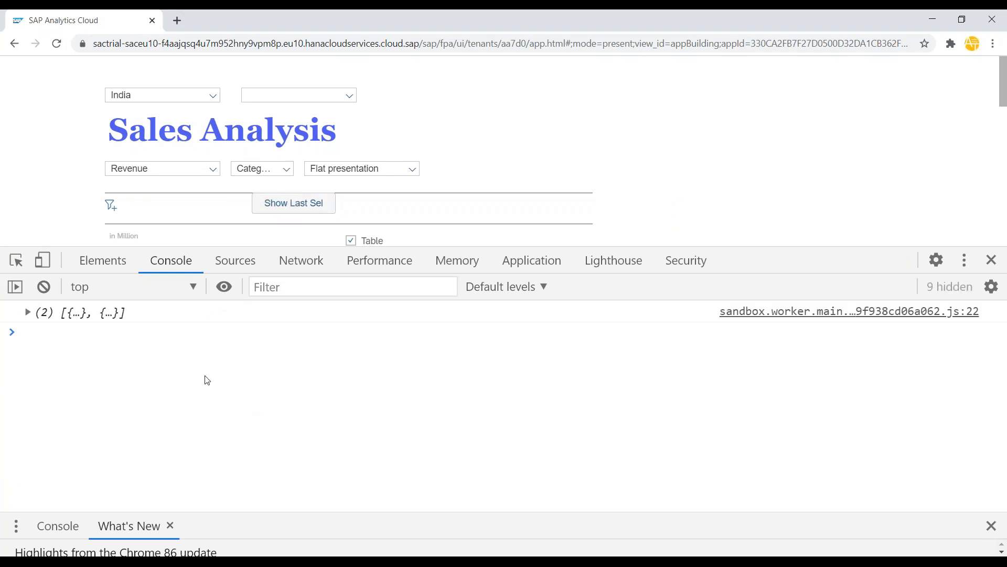
mouse_move(231, 411)
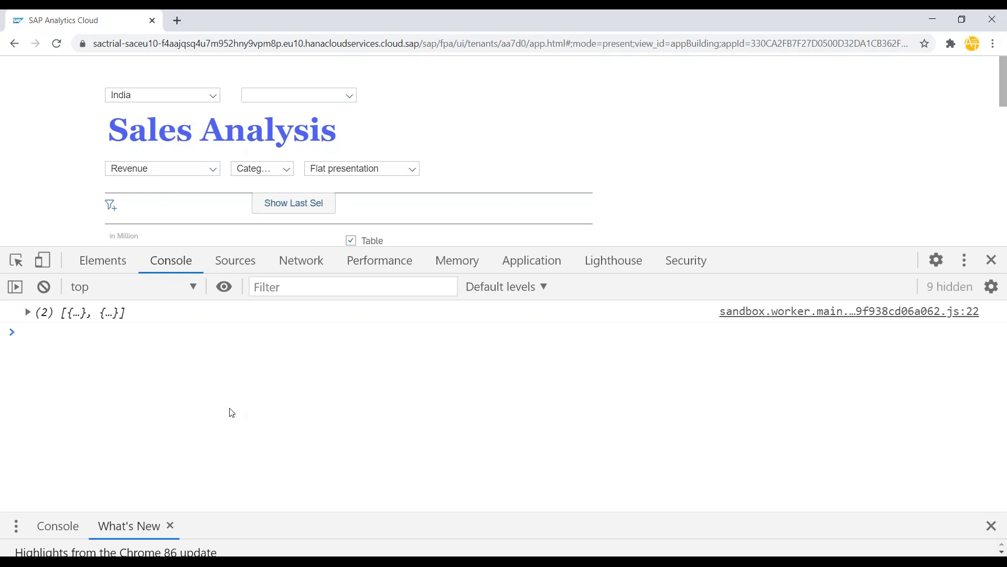
mouse_move(589, 162)
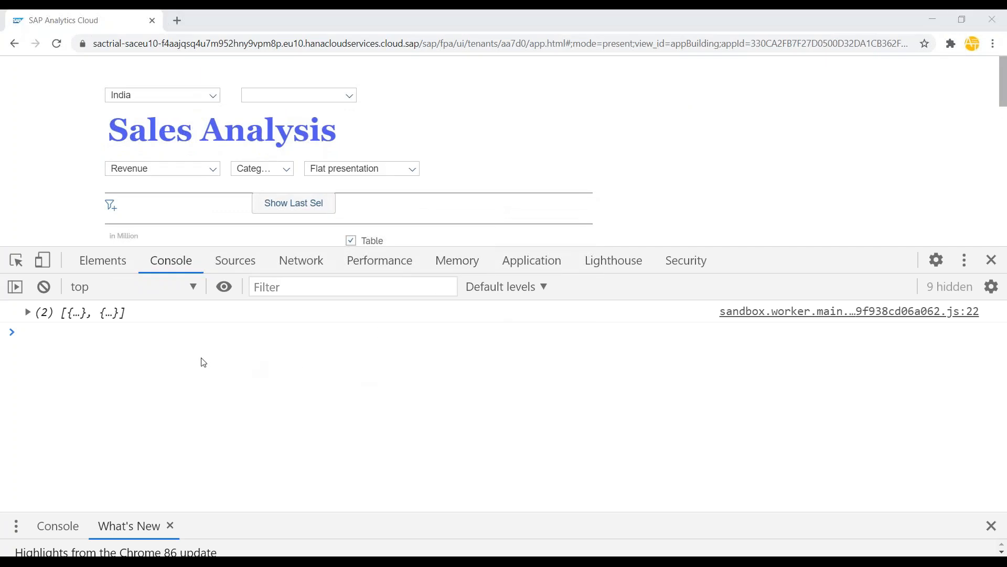
mouse_move(289, 366)
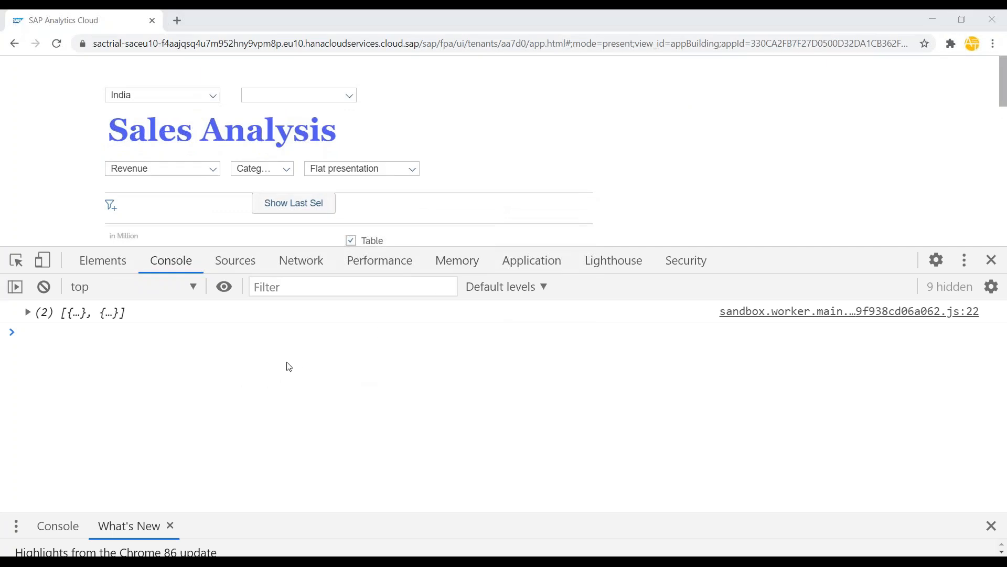
mouse_move(290, 359)
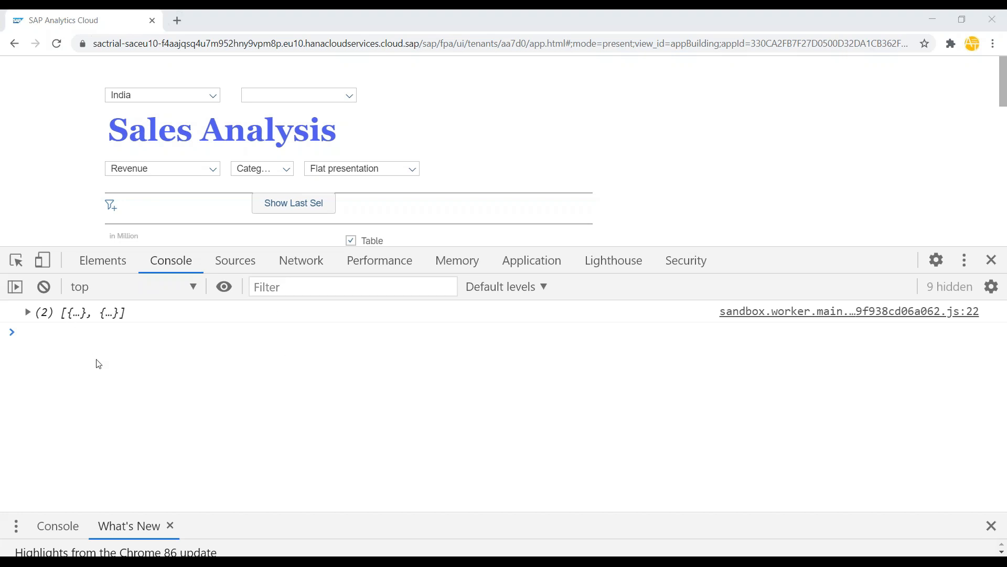
mouse_move(804, 135)
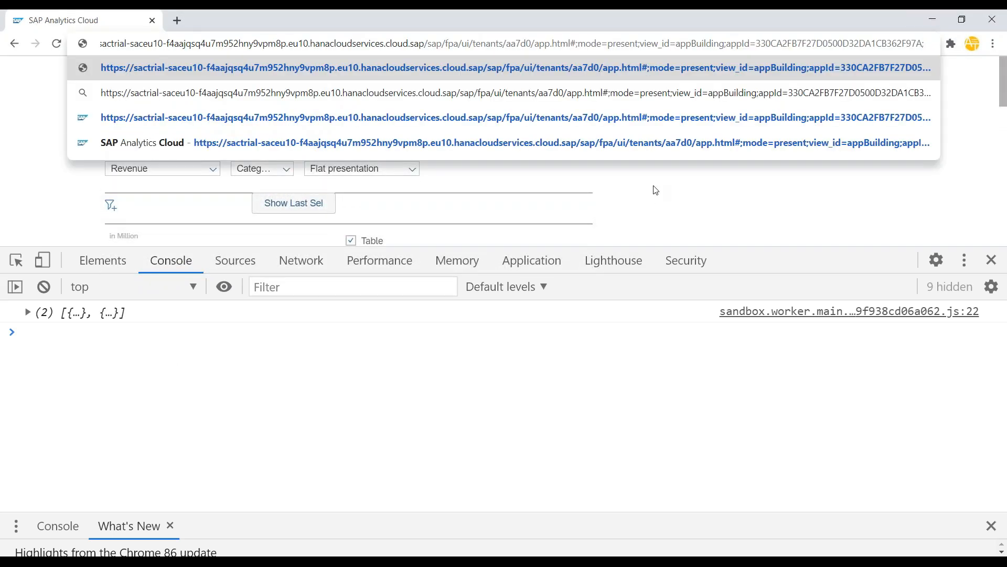
Reload the app URL with ;debug=true appended to enable script debug mode
text(;debug=t)
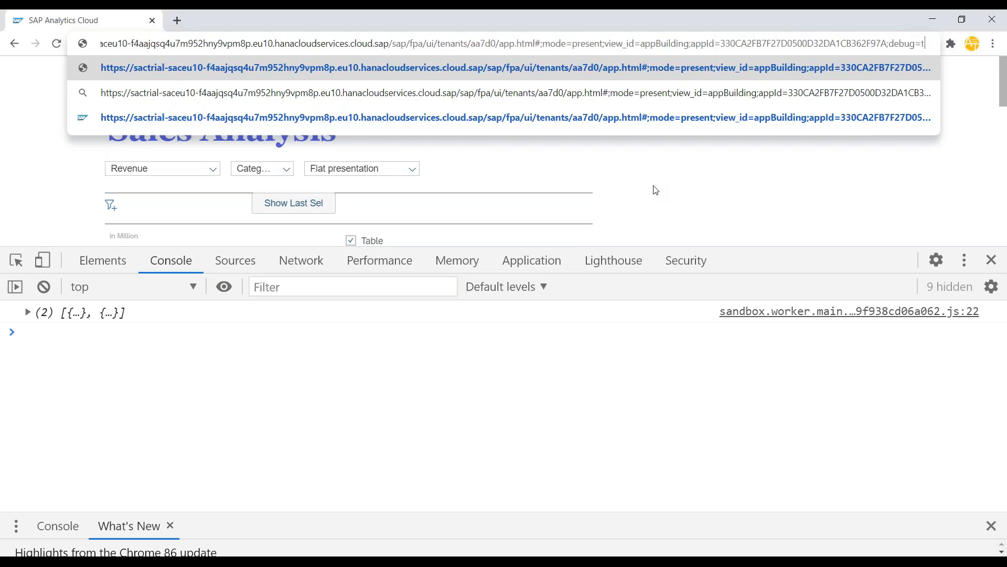
key(Enter)
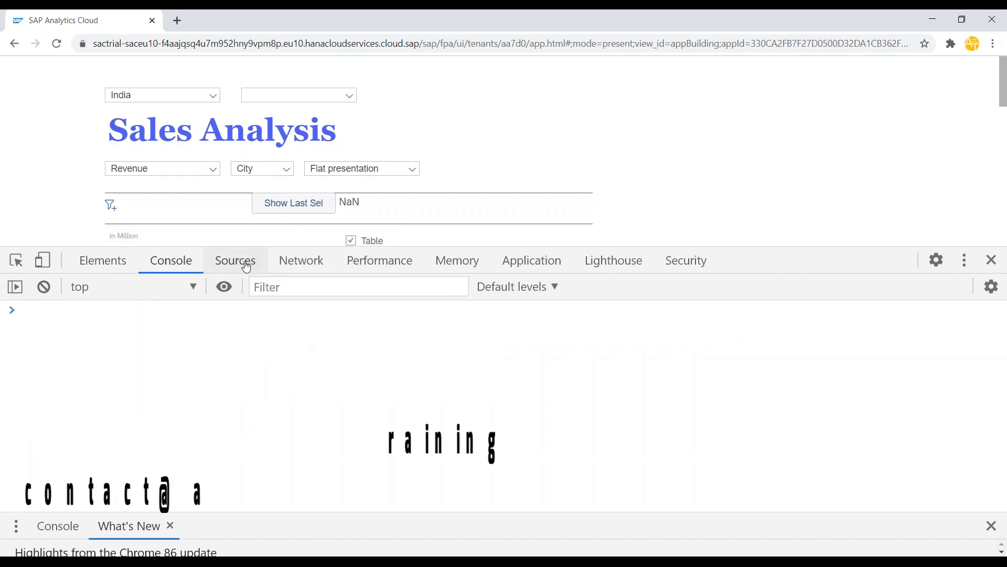
Expand AnalyticApplication and My_Analytic_App in the Sources page tree to reveal the debug script files
click(235, 260)
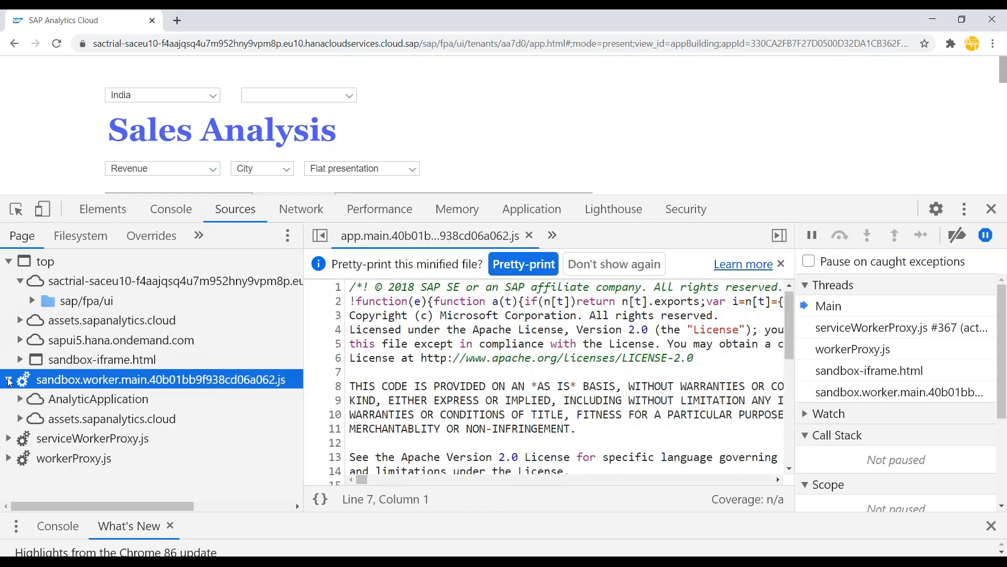
click(98, 398)
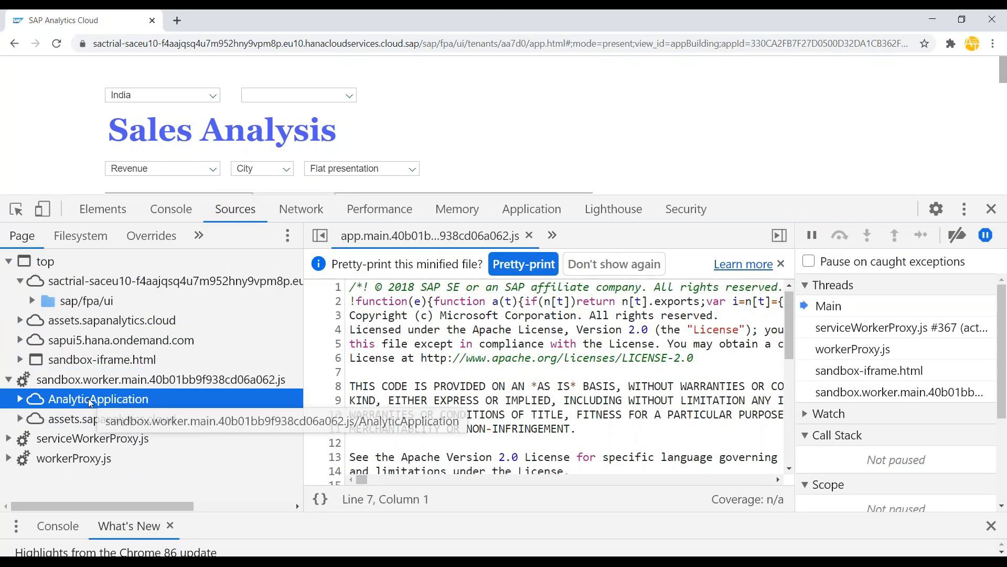
click(20, 399)
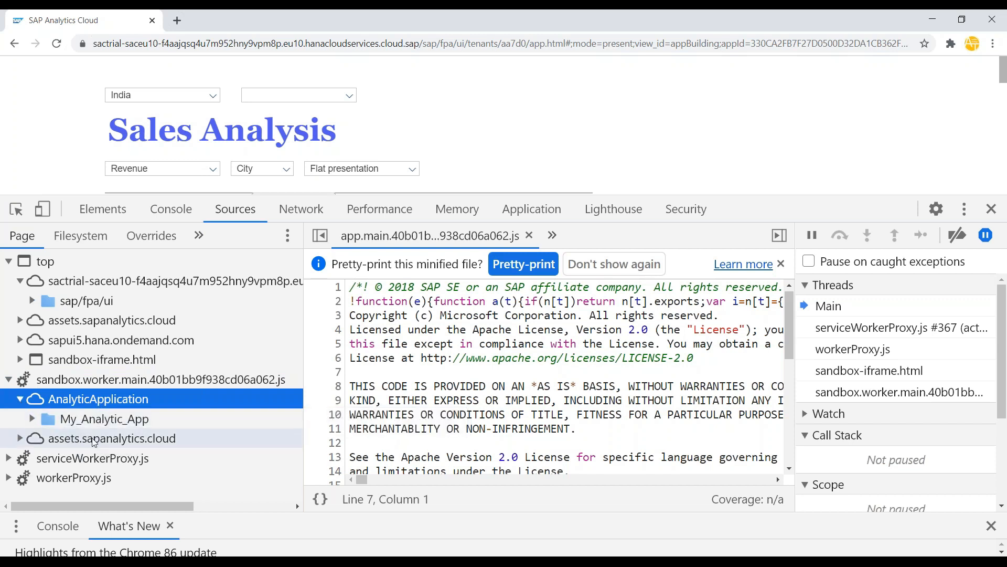
click(105, 418)
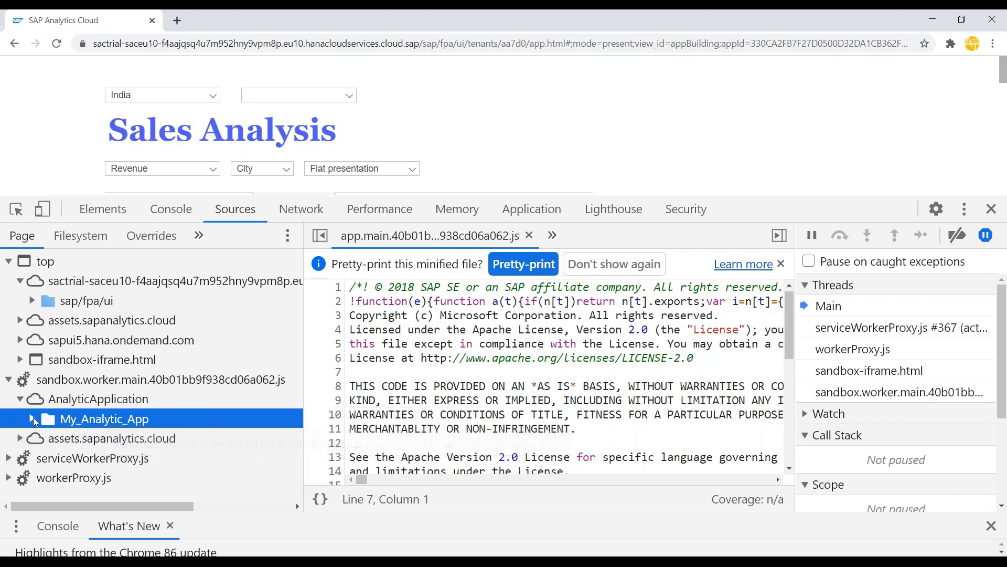
click(32, 418)
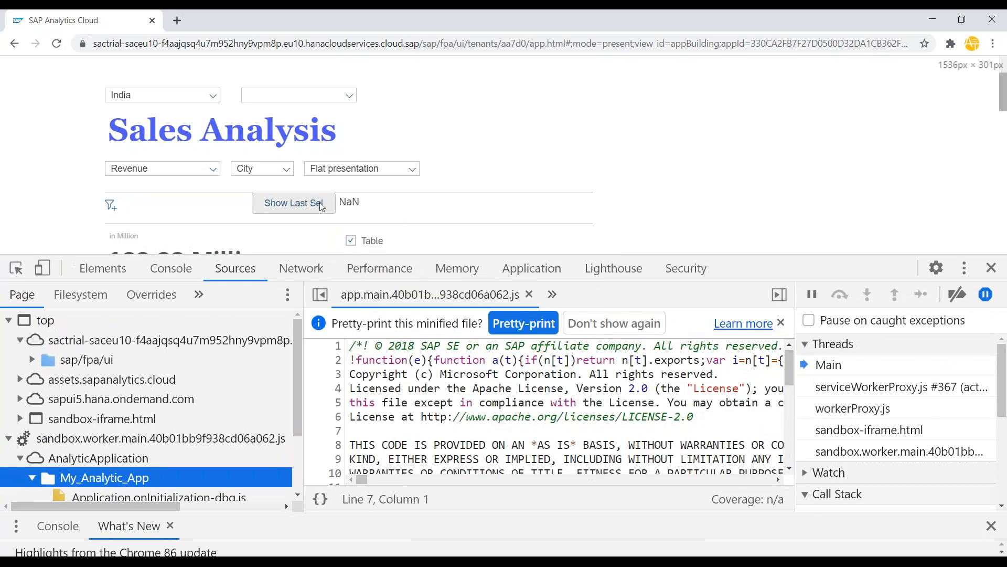
click(285, 167)
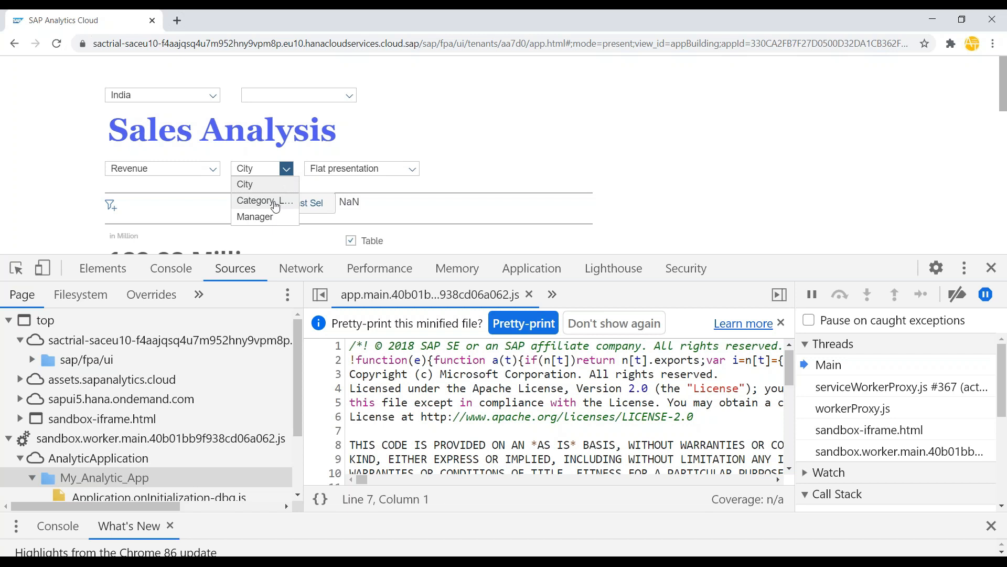
Pick Category to hit the debugger statement, step to the next statement showing sel as Category_LBH
click(265, 201)
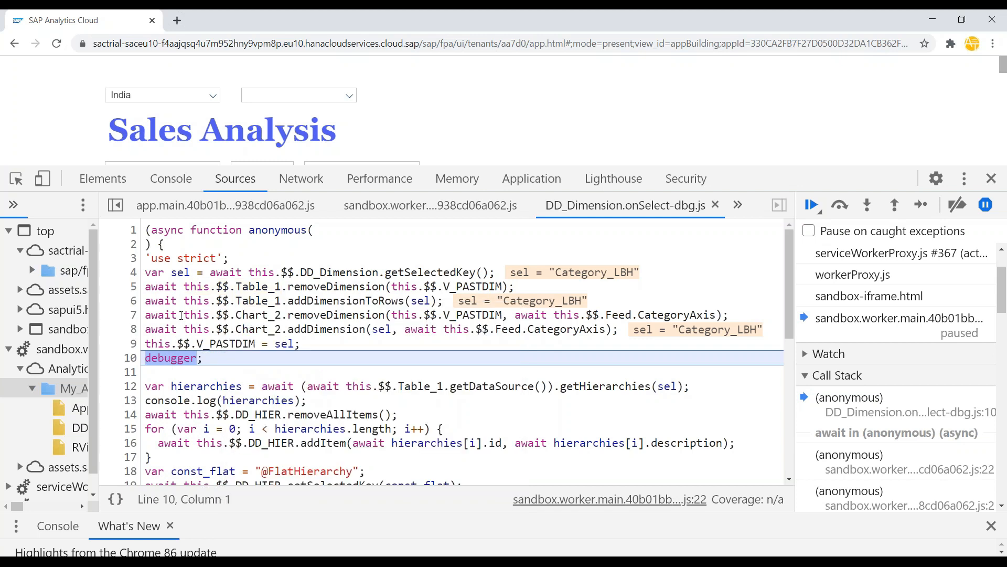
mouse_move(447, 286)
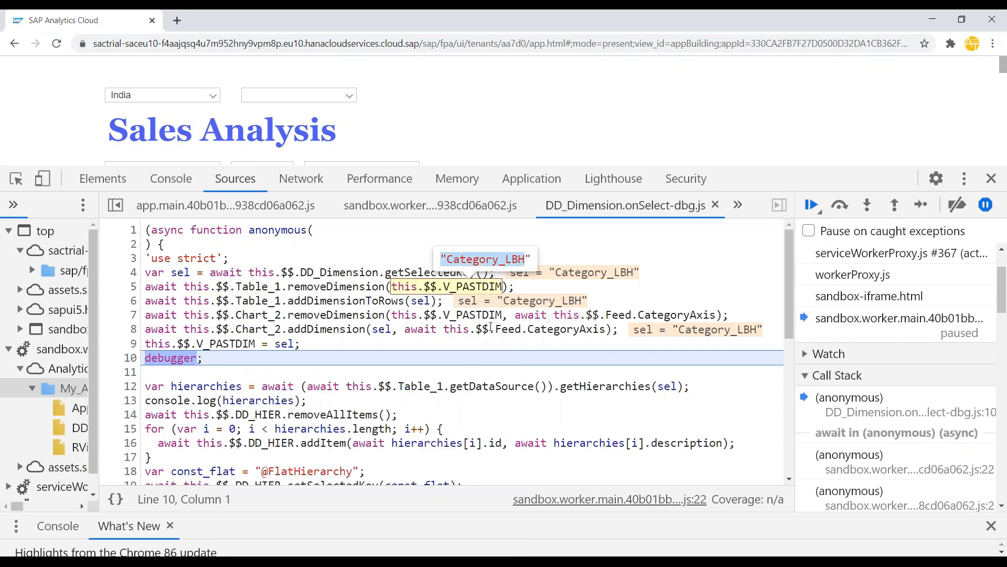
mouse_move(553, 328)
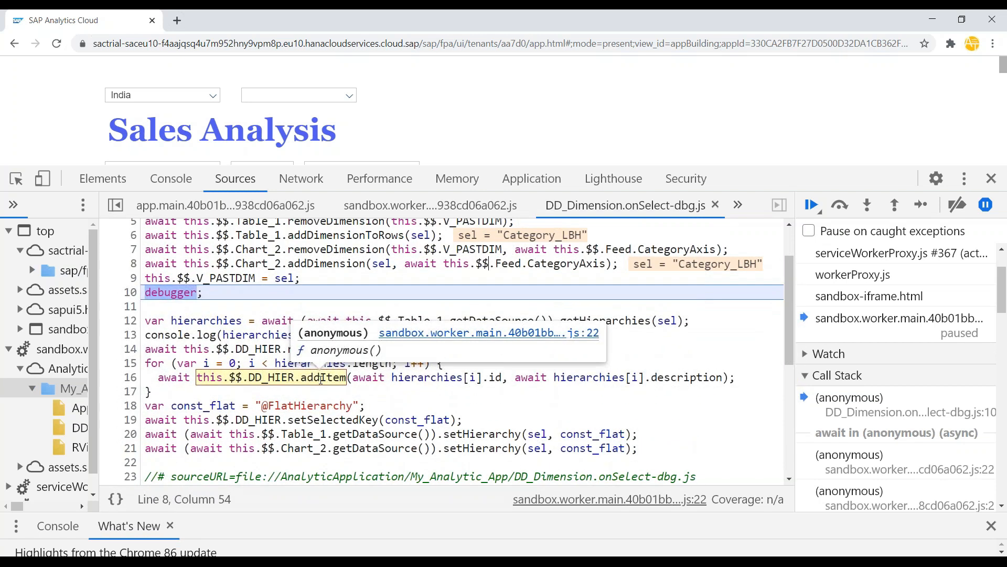
mouse_move(548, 408)
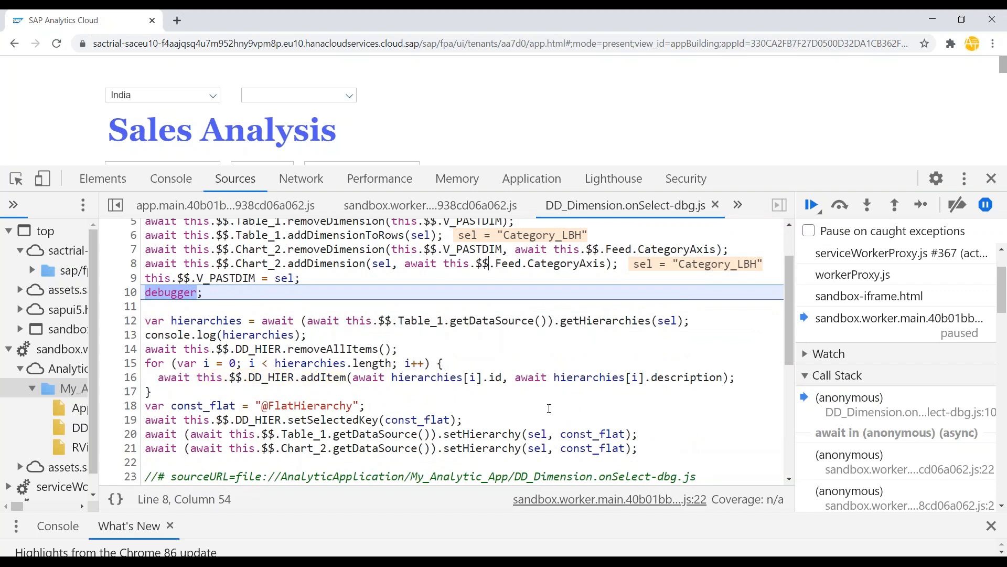
click(839, 205)
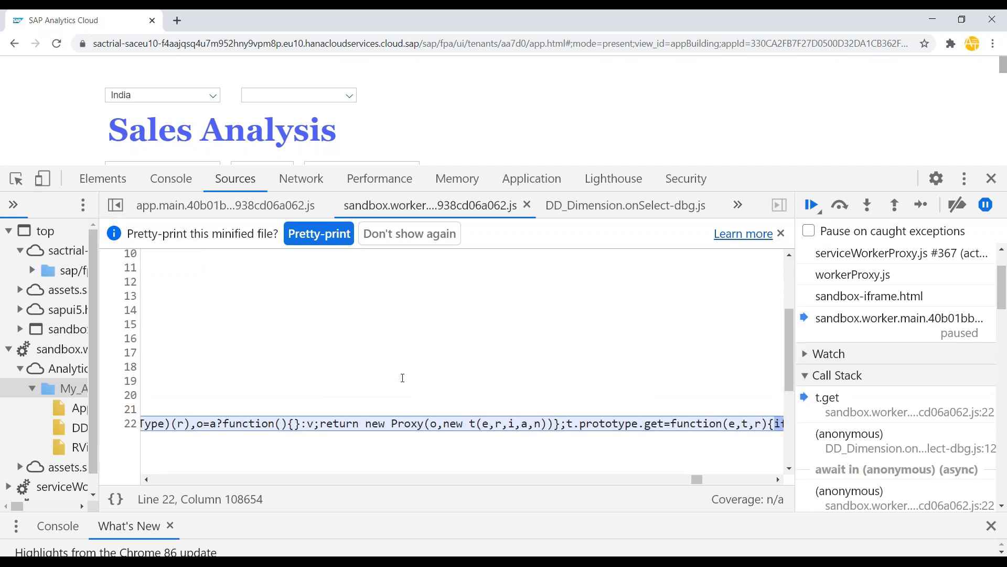
click(170, 179)
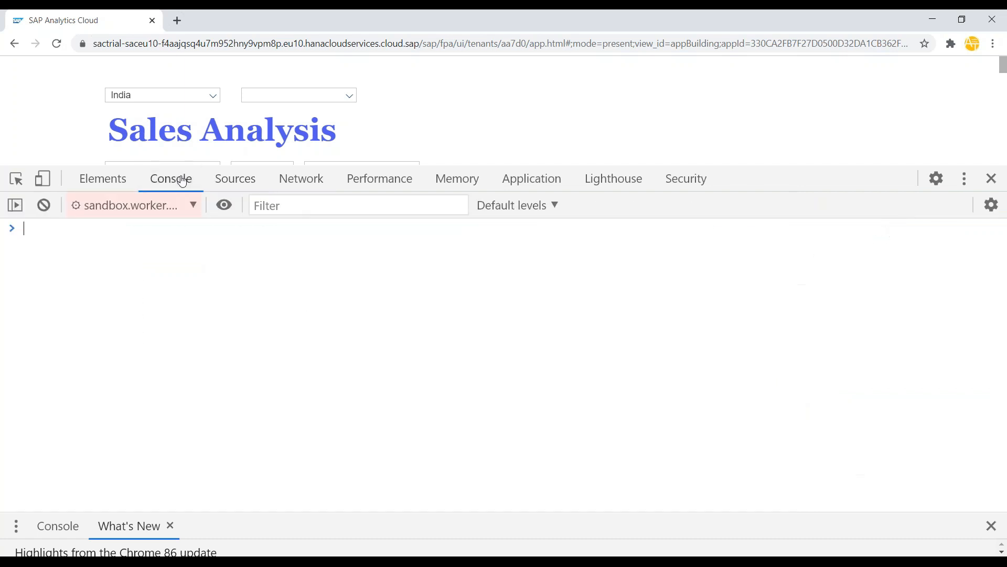
click(235, 178)
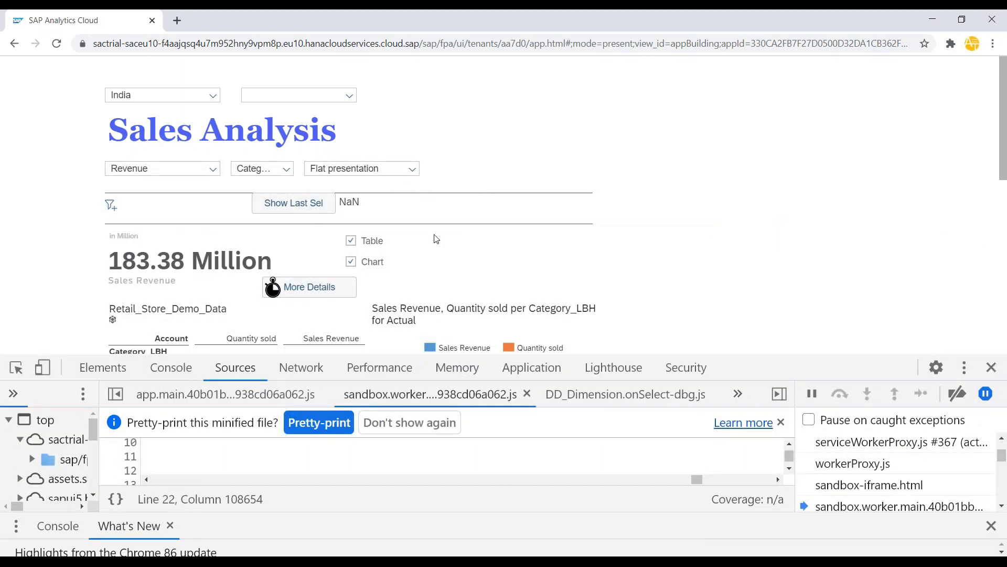
mouse_move(755, 374)
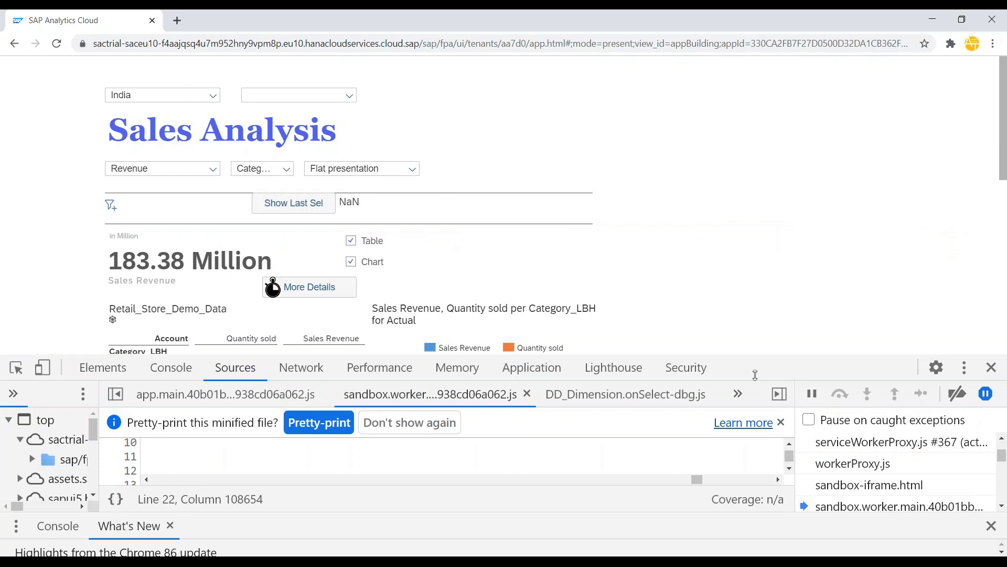
Switch the dimension to City and run the script on to the hierarchies logging line
click(285, 168)
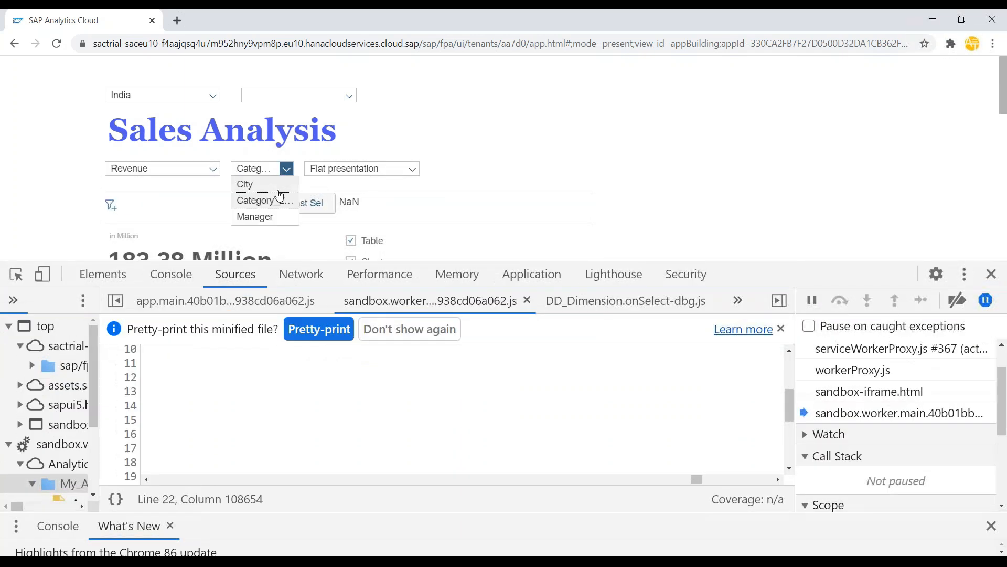
click(244, 184)
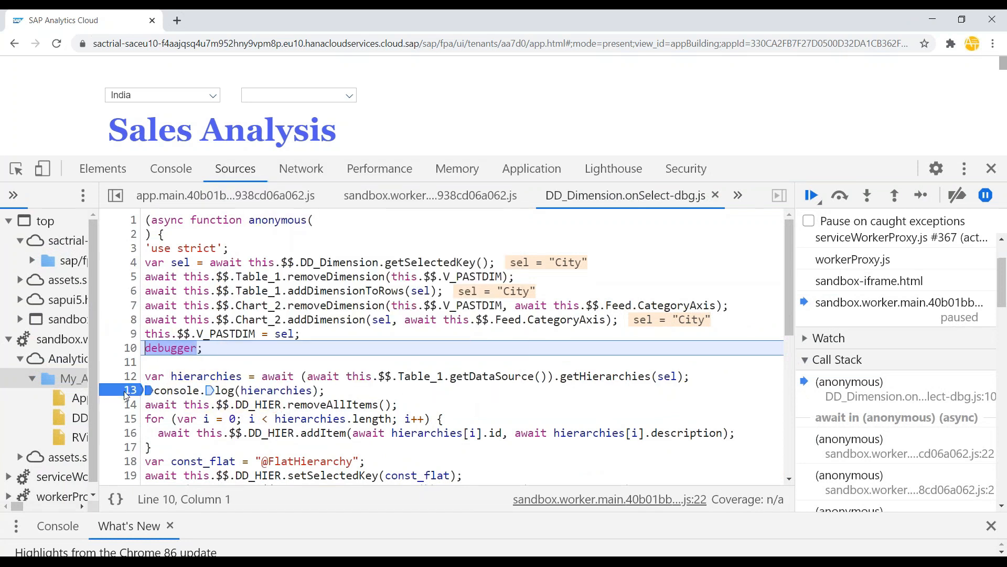
click(840, 195)
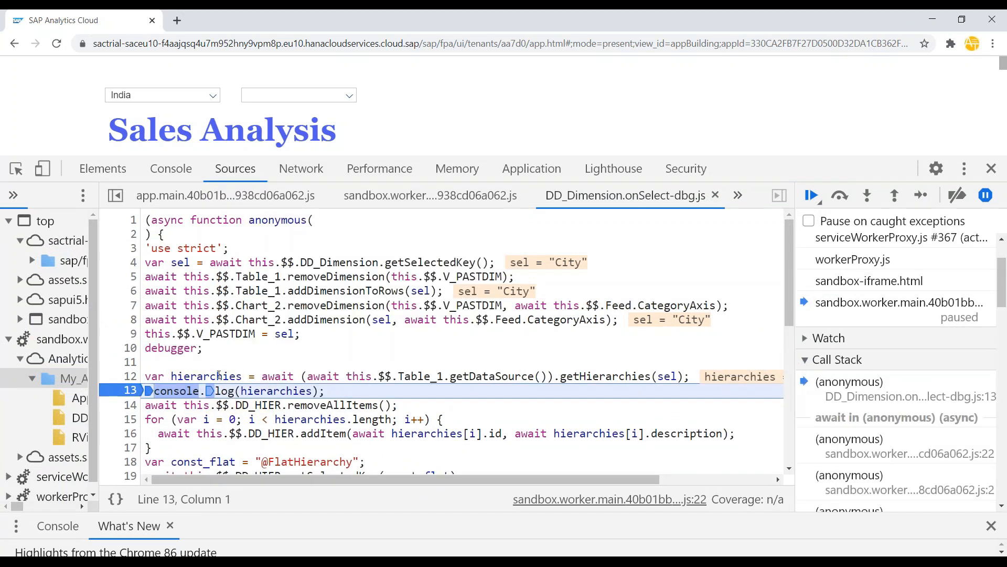
click(170, 168)
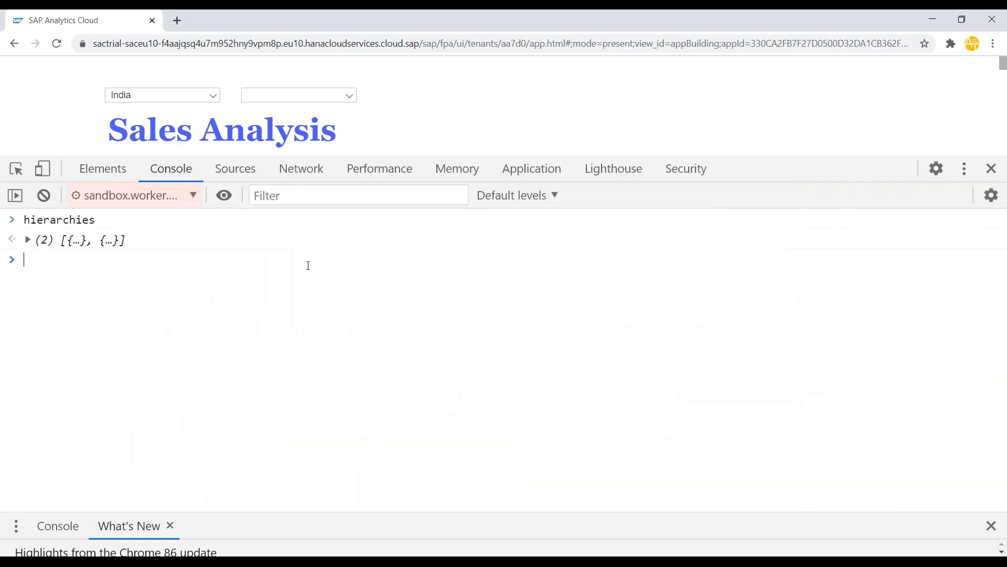
Expand hierarchies and run a for loop over hierarchies.length logging each hierarchy object
click(28, 239)
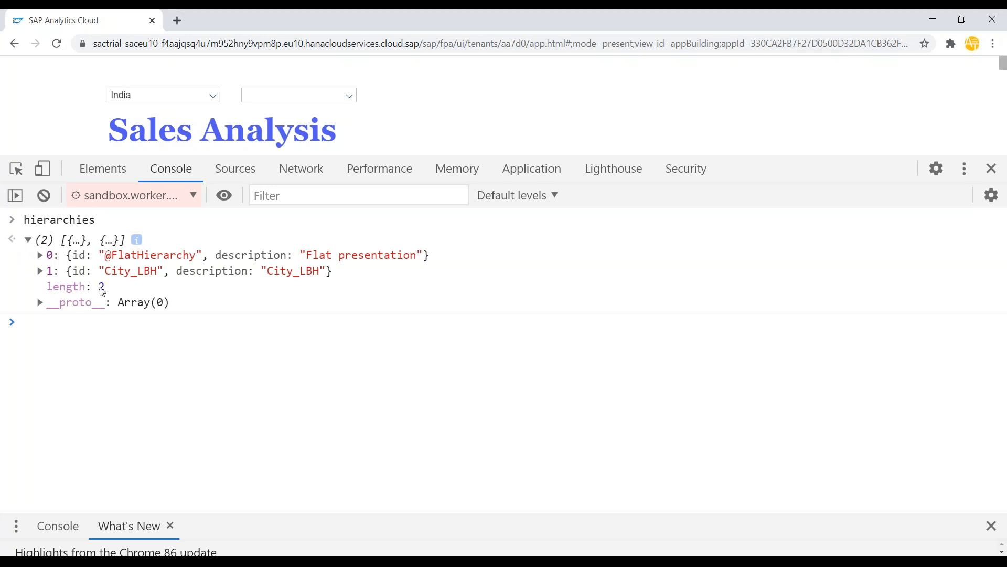
mouse_move(65, 250)
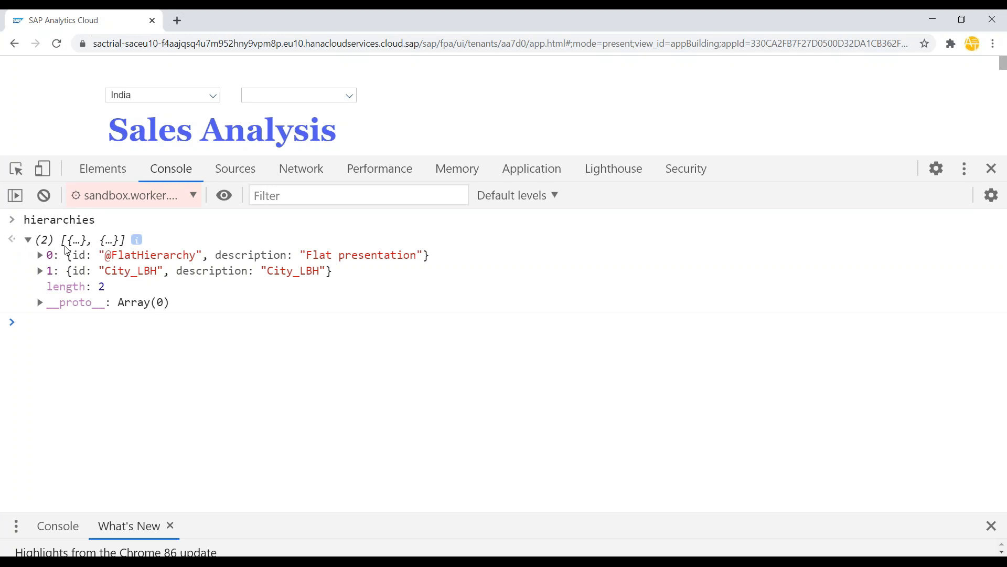
text(for(var k=)
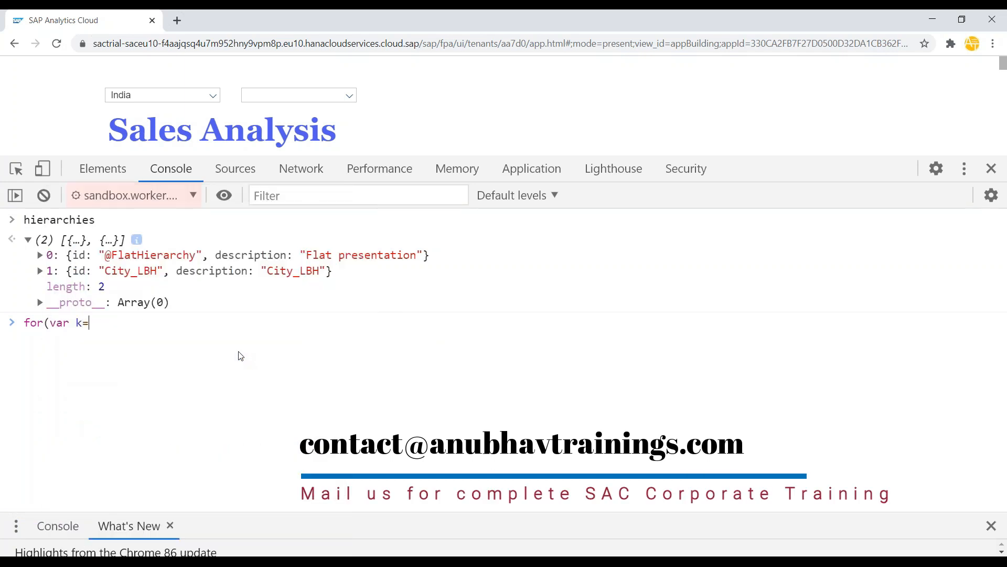
text(0;)
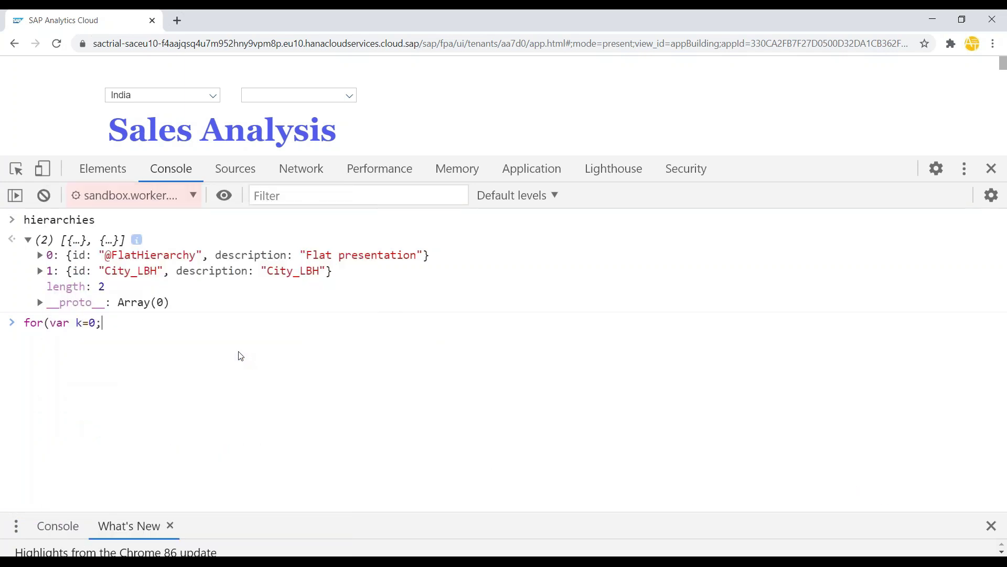
text(k< hierarchies)
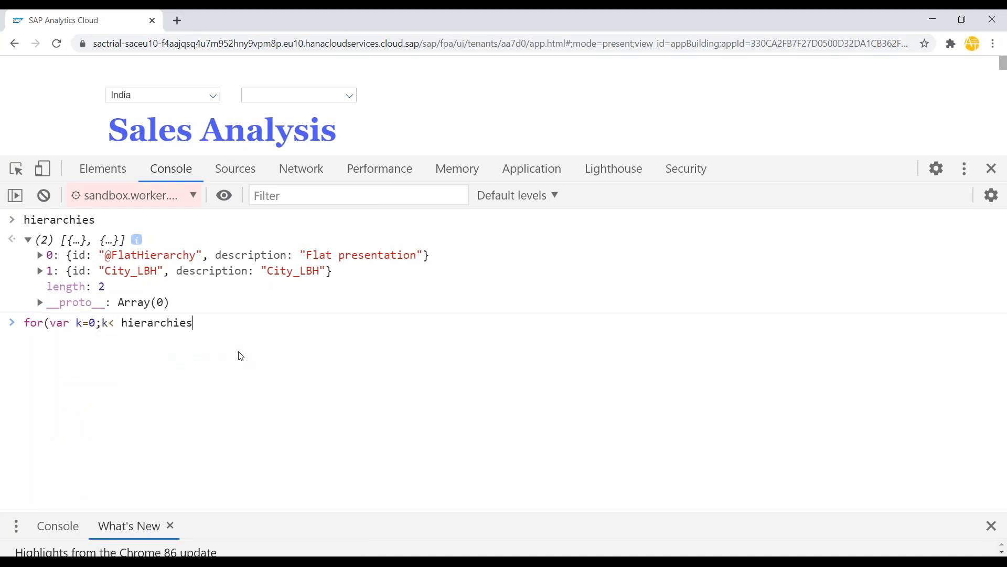
text(.length;k++))
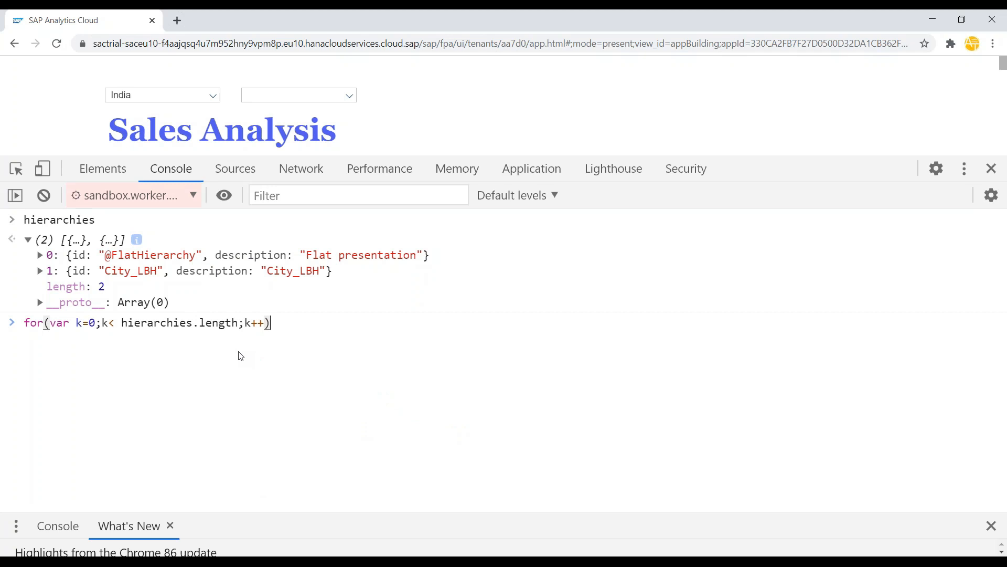
text({)
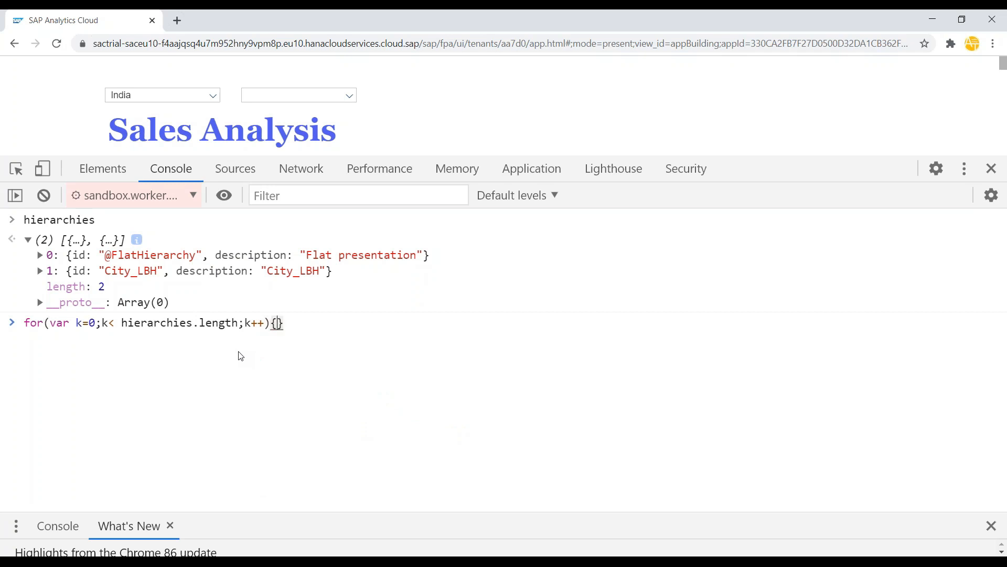
key(Enter)
text(console.log(hierarchies[)
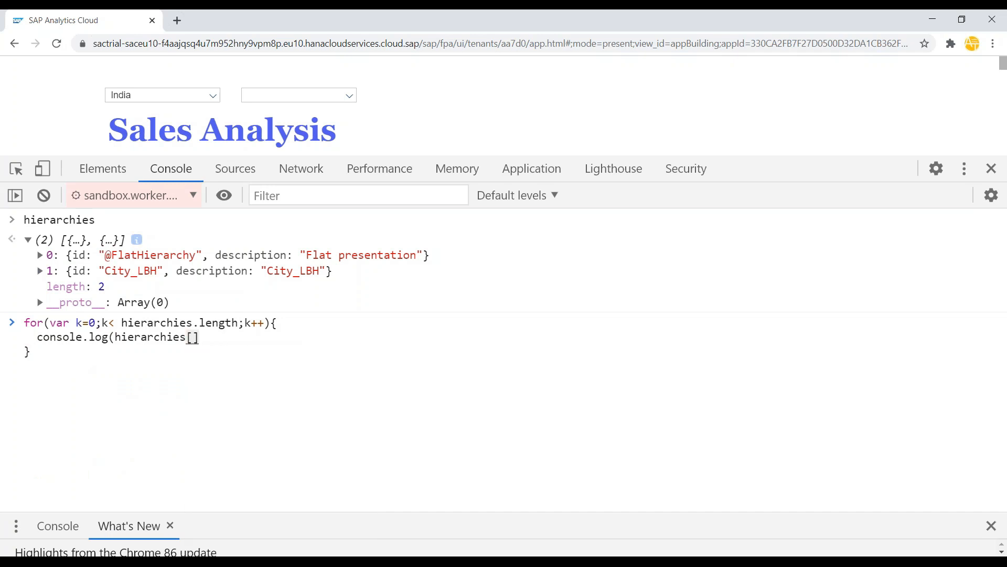
text(k);)
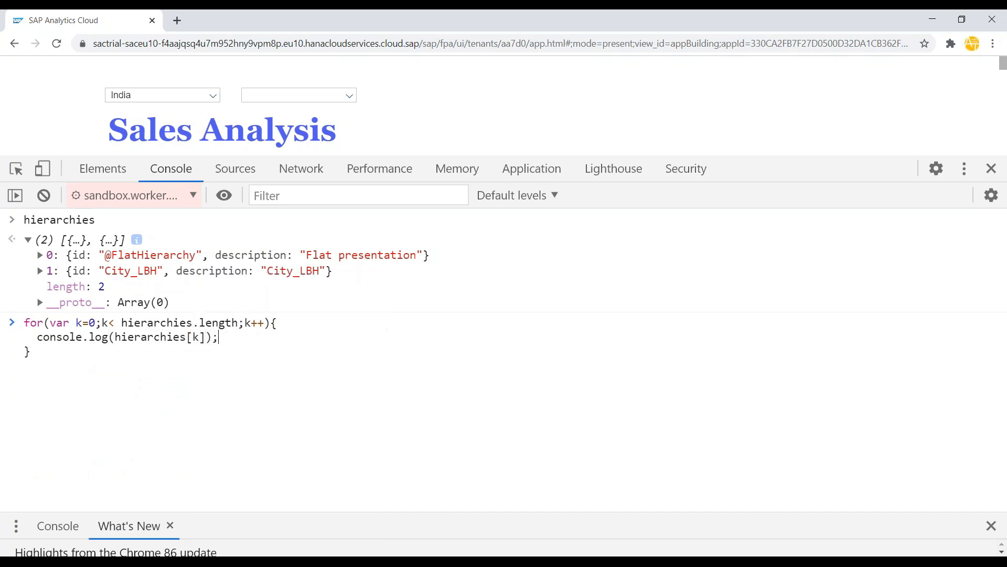
key(Enter)
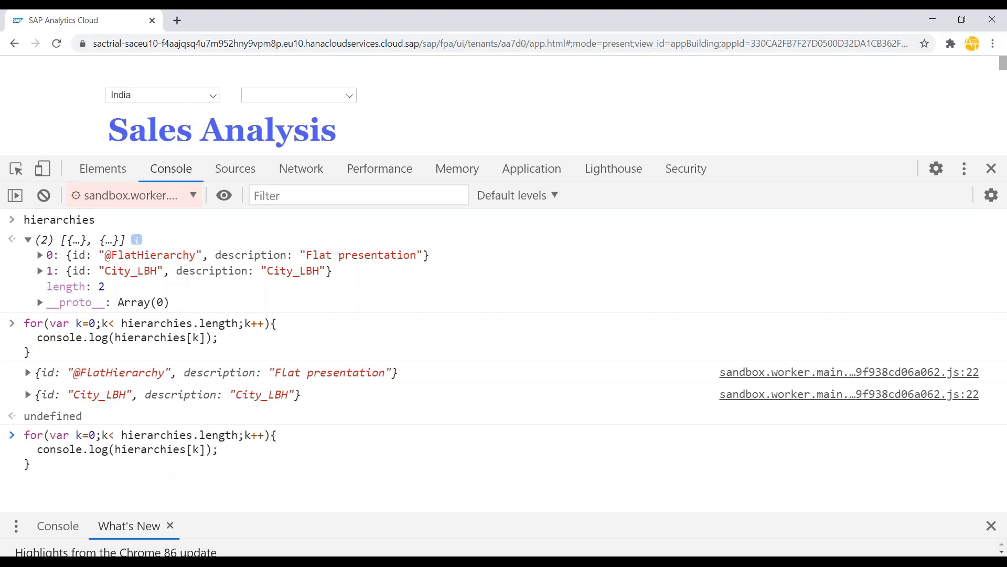
Rerun the loop logging hierarchies[k].description to print Flat presentation and City_LBH
text(.d)
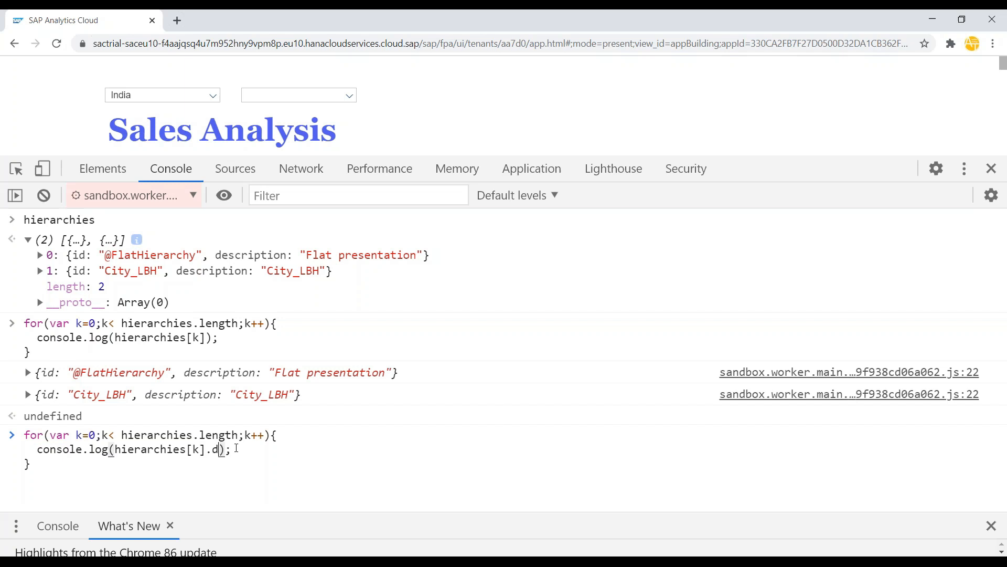
text(escriptio)
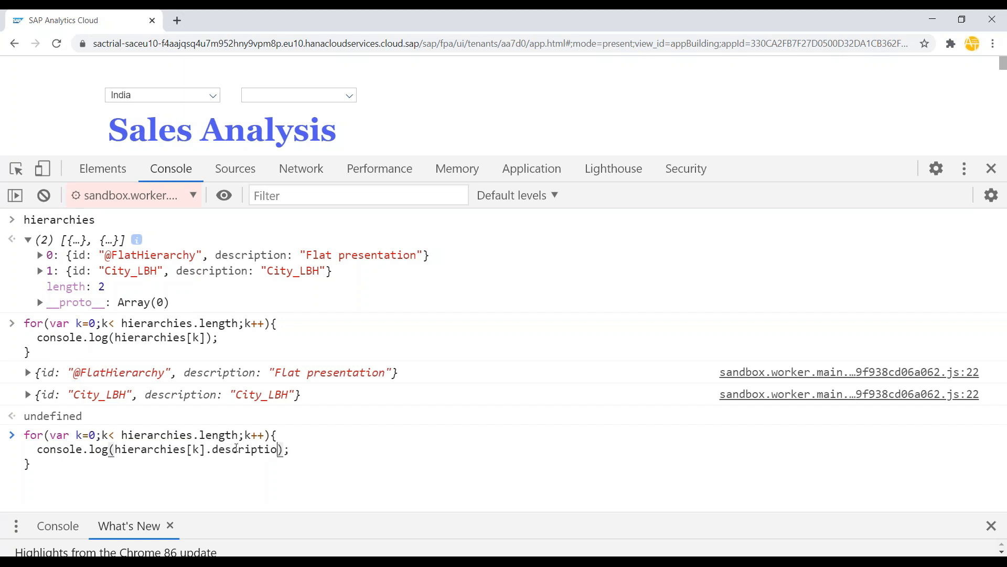
text(n)
key(Enter)
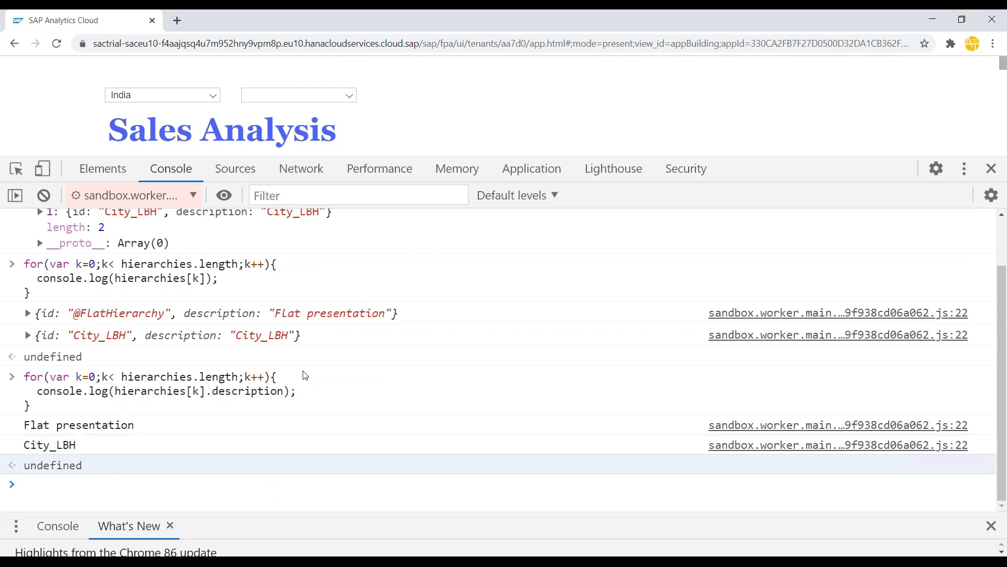
Return to DD_Dimension.onSelect-dbg.js paused at line 13 in the Sources view
click(235, 168)
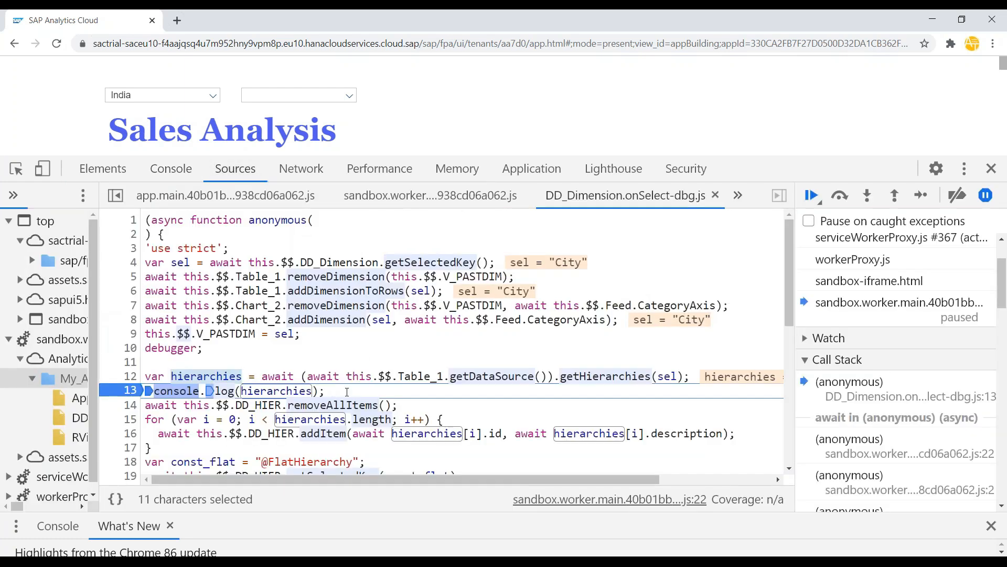
scroll(down, 3)
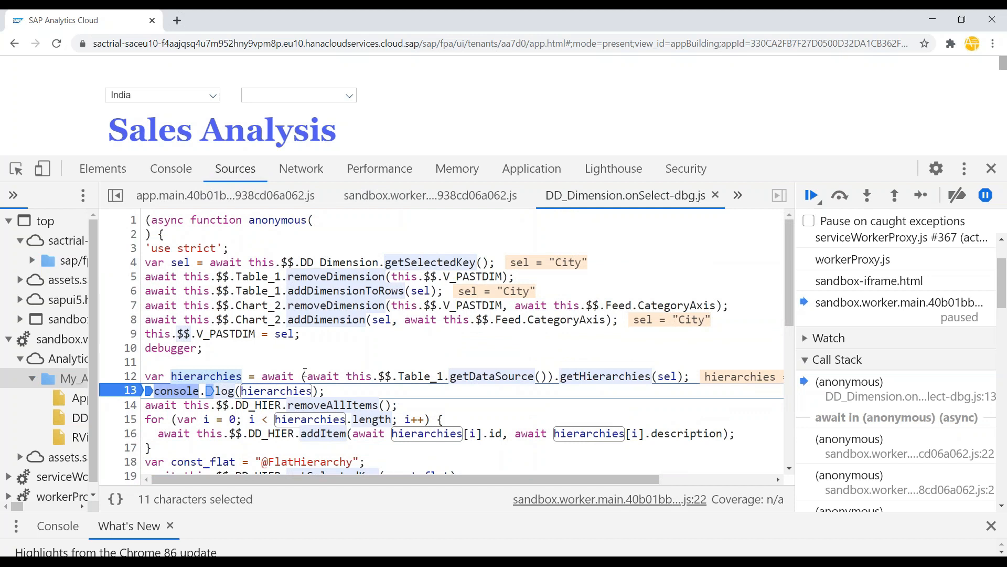
mouse_move(313, 331)
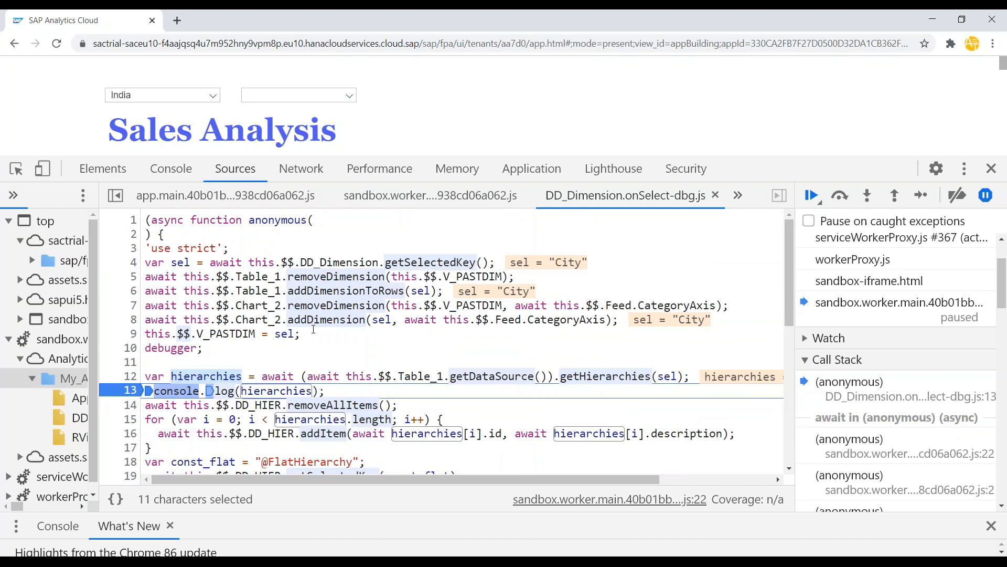